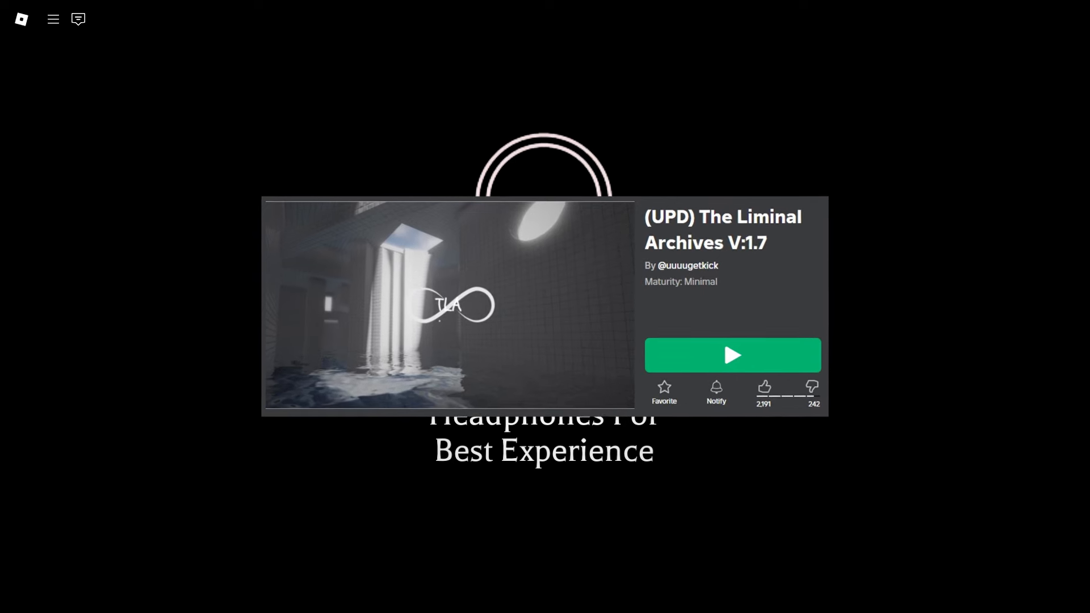
Start The Liminal Archives from its game page and view the crayon flashlight drawing
click(732, 355)
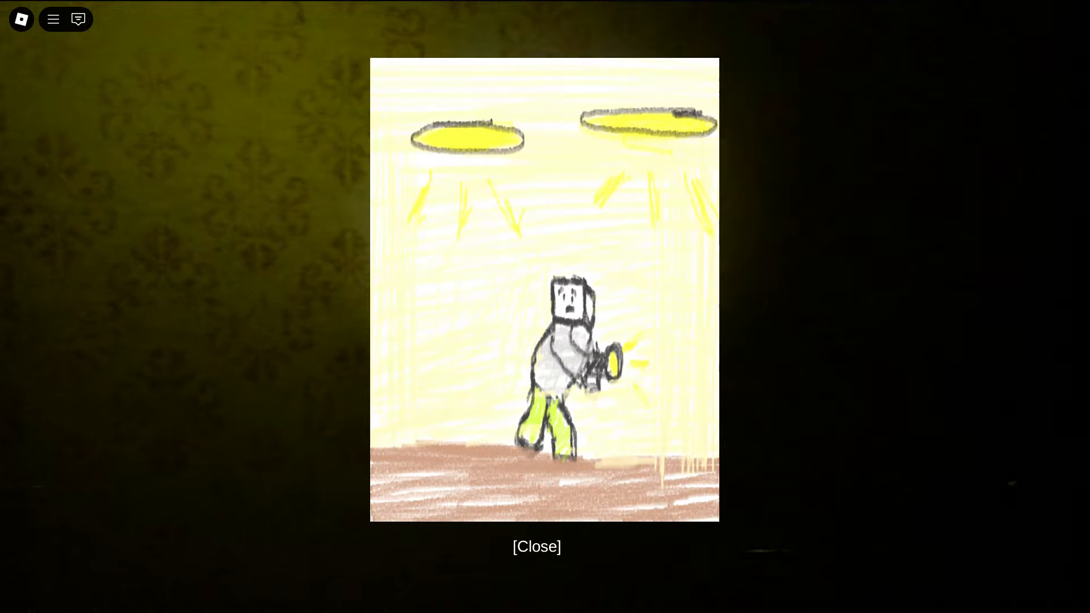
Dismiss the crayon drawing to face the dim yellow room with the laptop table
click(536, 546)
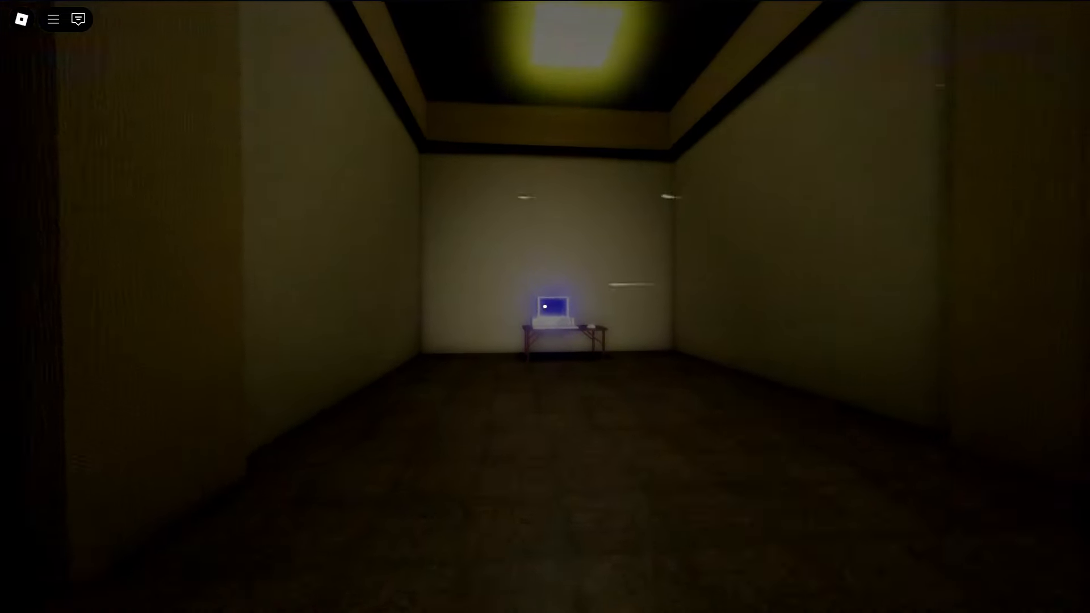
Walk down the corridor to the glowing laptop on the small table
click(554, 307)
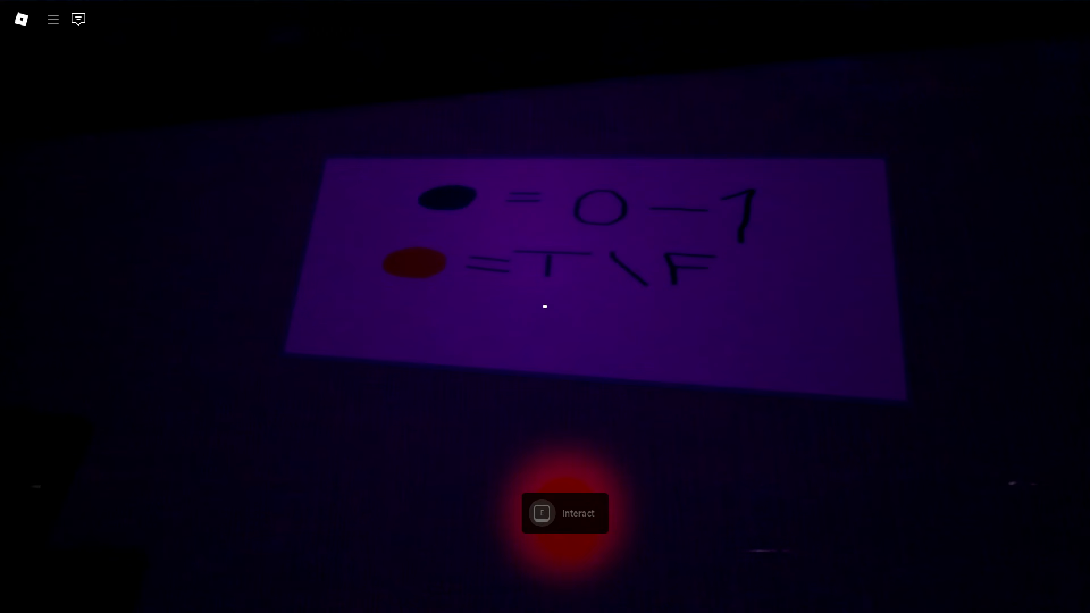
Read the floor note: black dots mean 0–1, red dots mean T/F
key(e)
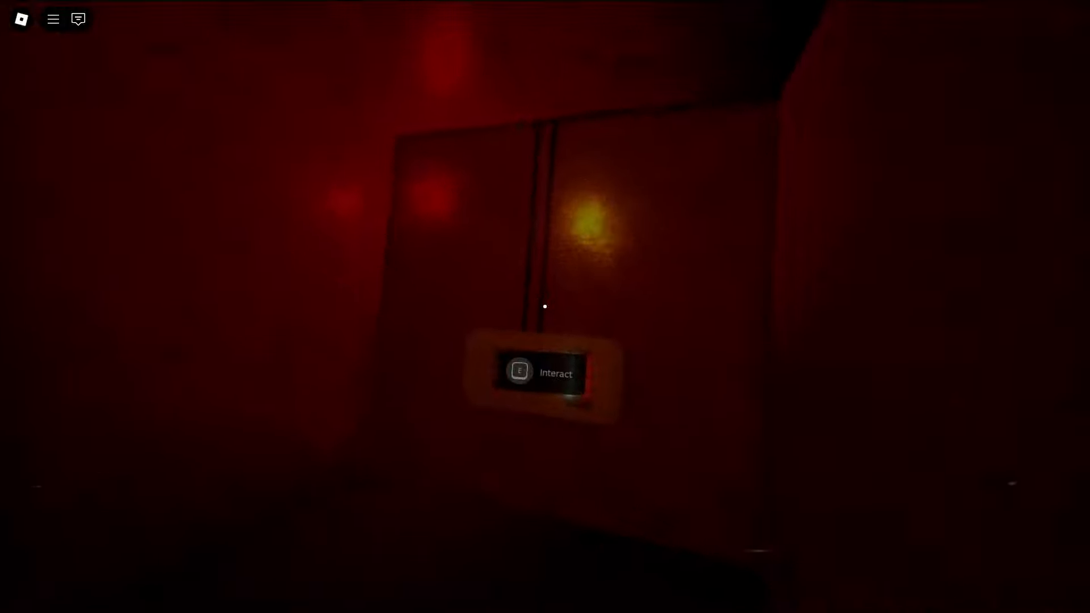
Use the Interact prompt on the red-lit room's door to pass through
key(e)
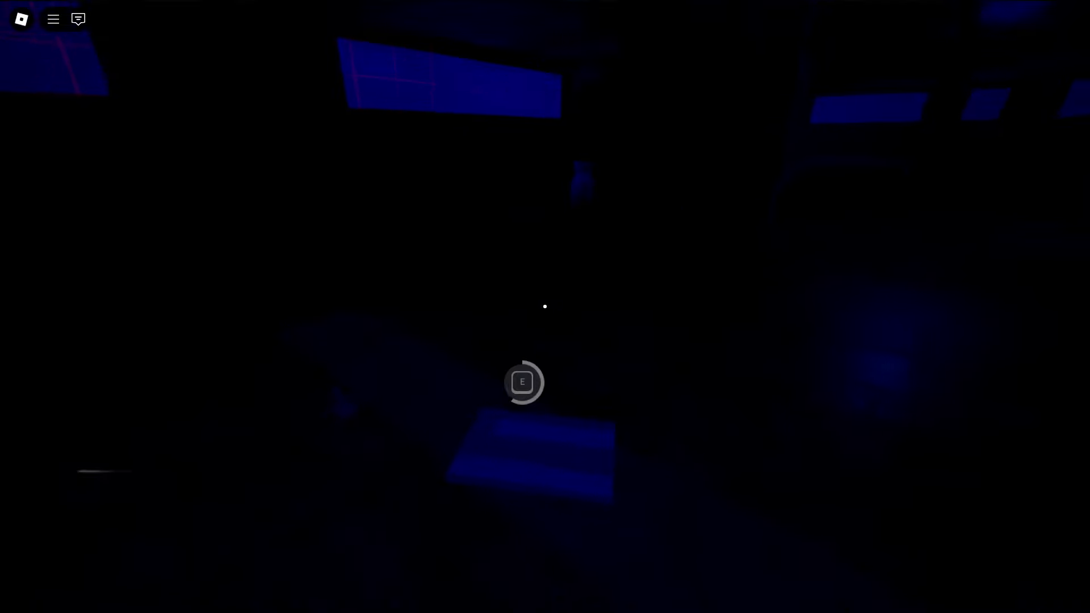
Hold interact on the blue-lit room's object until the ring completes
key(e)
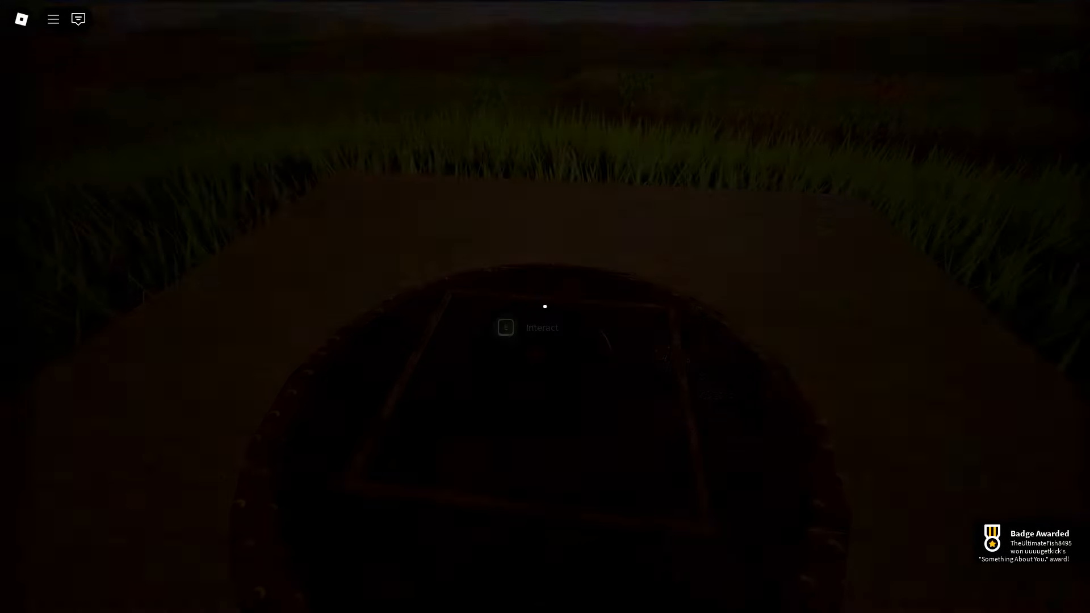
Open the round hatch on the grassy path to enter Conference Rooms
key(e)
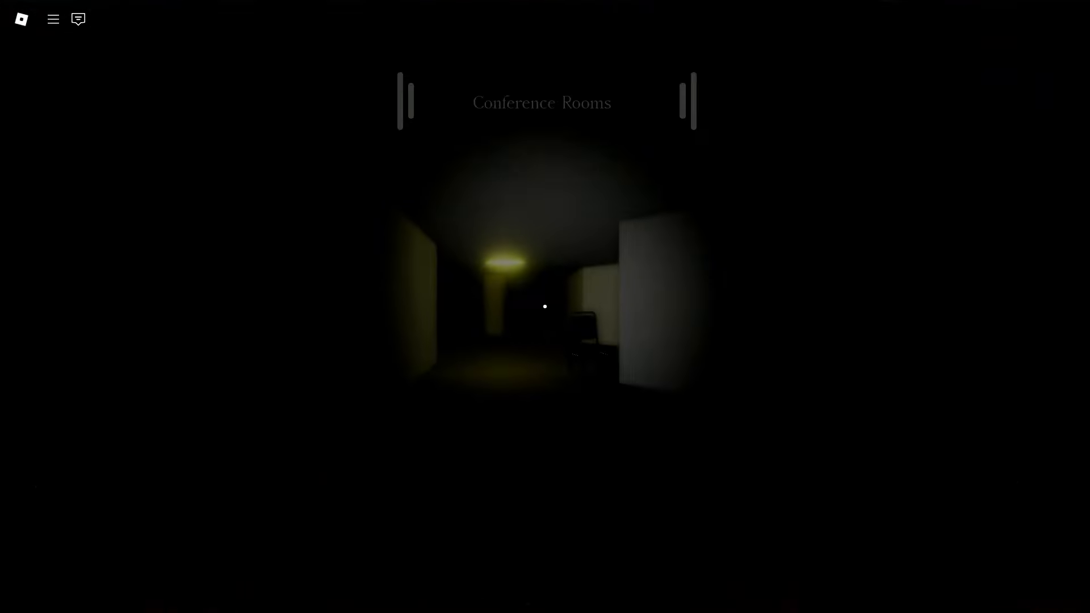